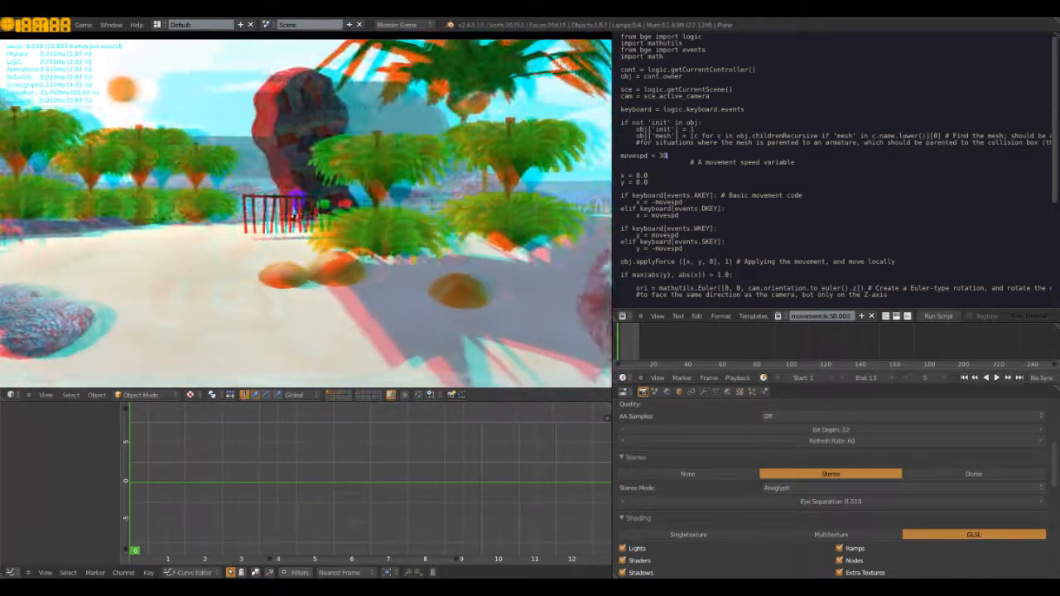
Step: Bring up the Game menu after leaving the anaglyph preview
left_click(82, 23)
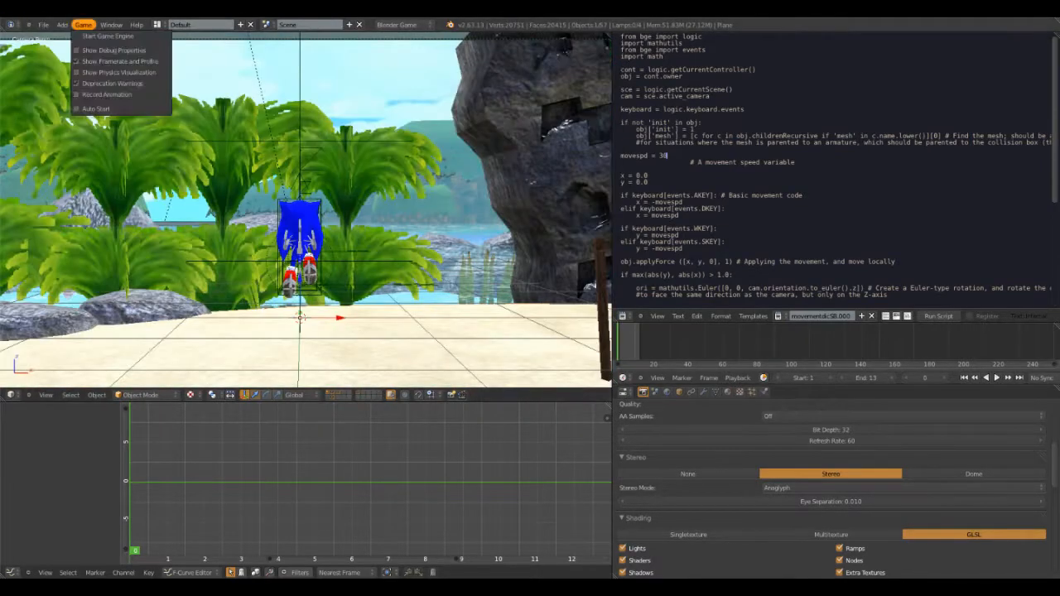
Step: Start the game engine from the Game menu to view the anaglyph stereo result
left_click(83, 24)
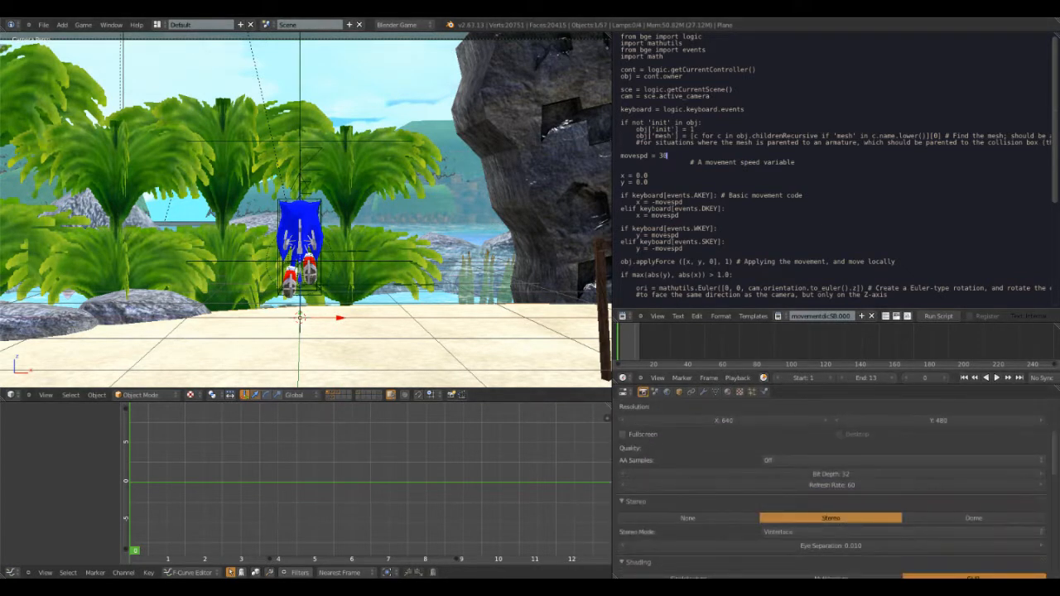
Step: Scroll the Render properties down to the Stereo panel and its mode list
scroll("down", 3)
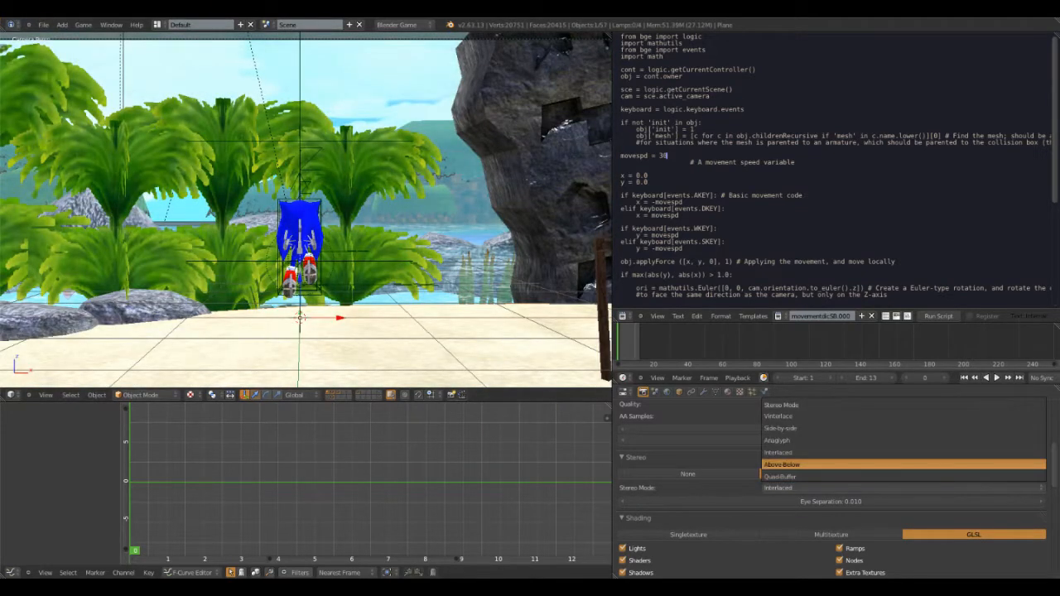
Step: Set the stereo mode to side-by-side, then choose Dome to show fisheye dome settings
left_click(780, 464)
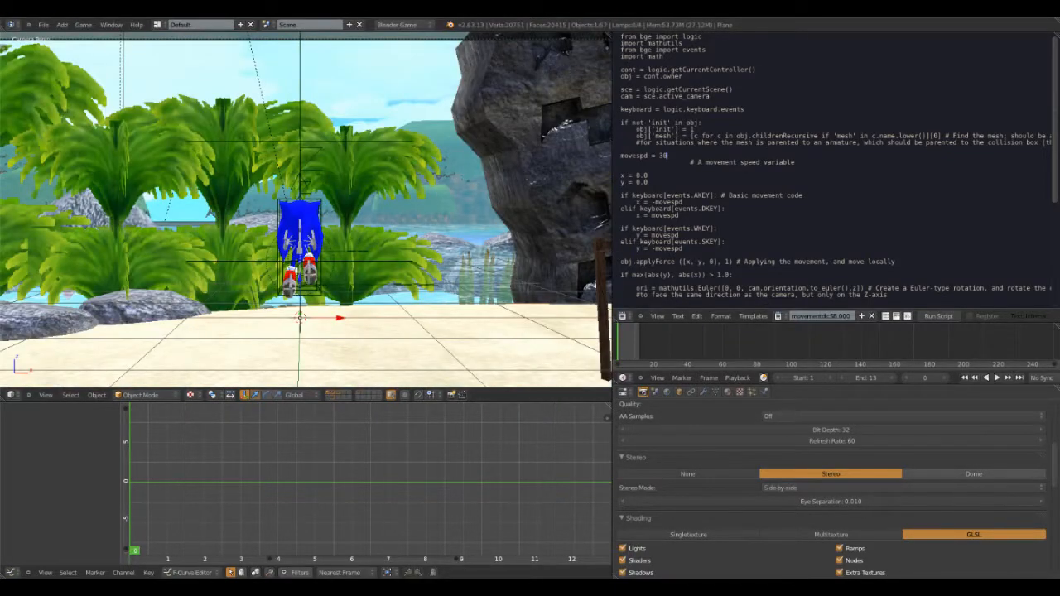
left_click(973, 471)
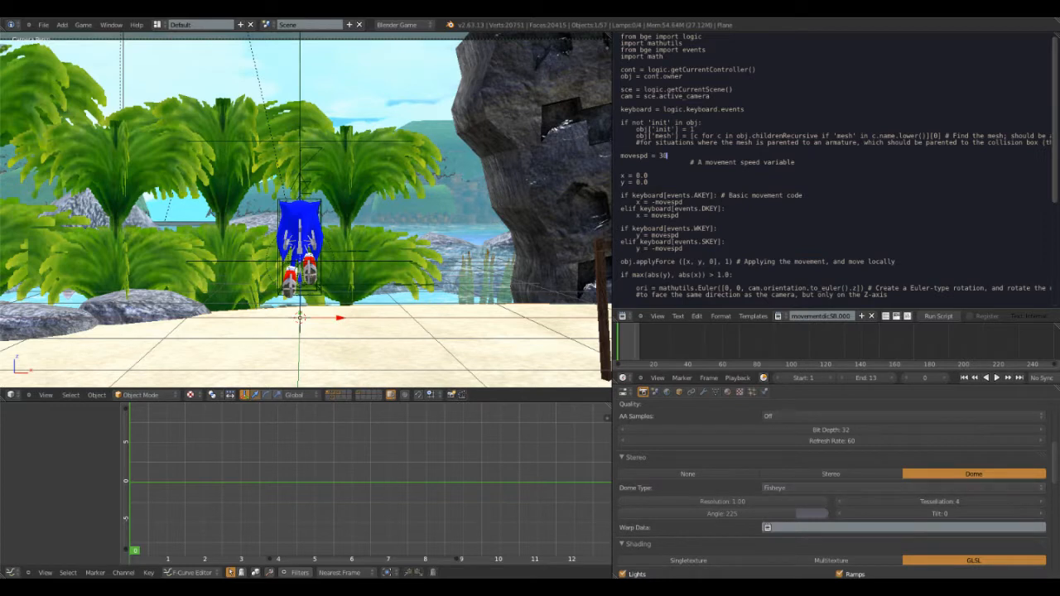